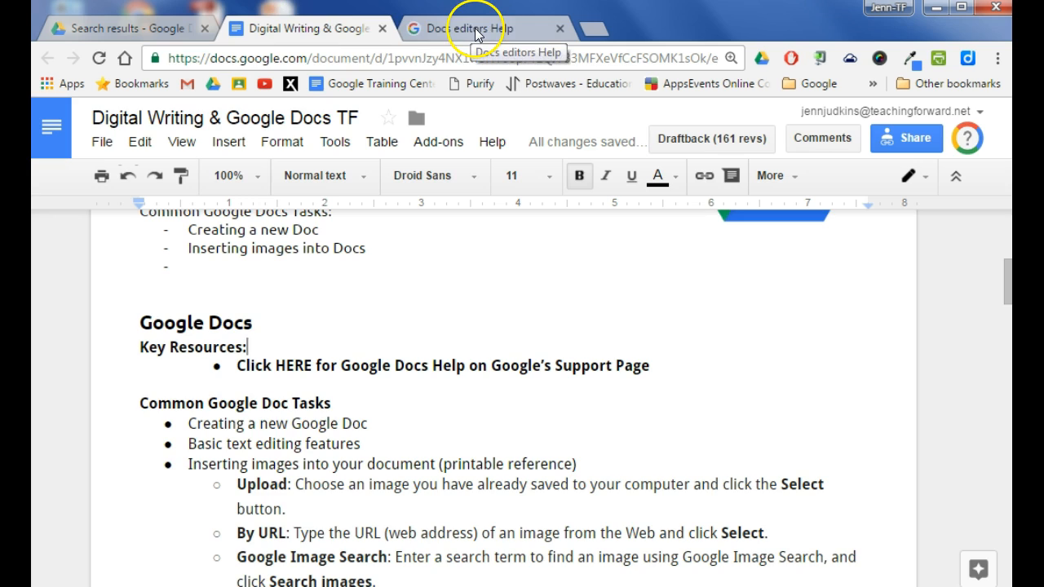
Switch to the Docs editors Help tab and copy its web address.
{"action": "left_click", "coordinate": [469, 28]}
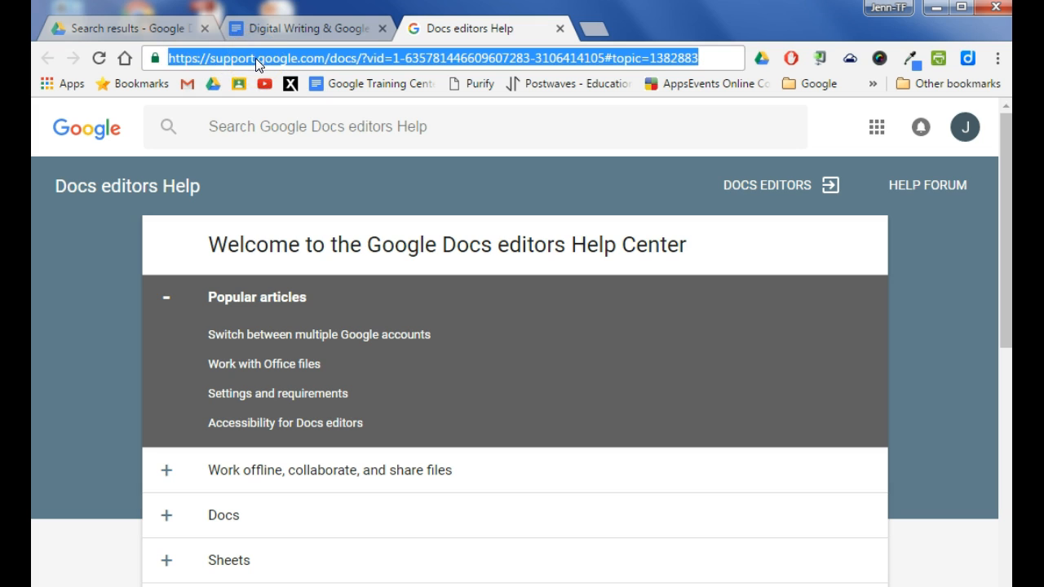
{"action": "right_click", "coordinate": [256, 58]}
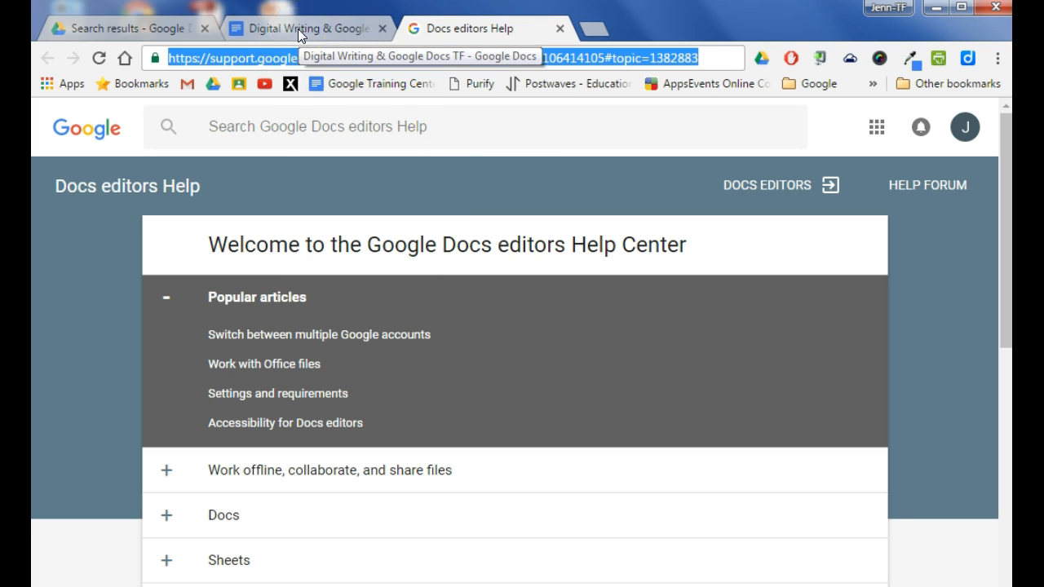
Back in the Digital Writing document, start a link on 'Click HERE'.
{"action": "left_click", "coordinate": [305, 28]}
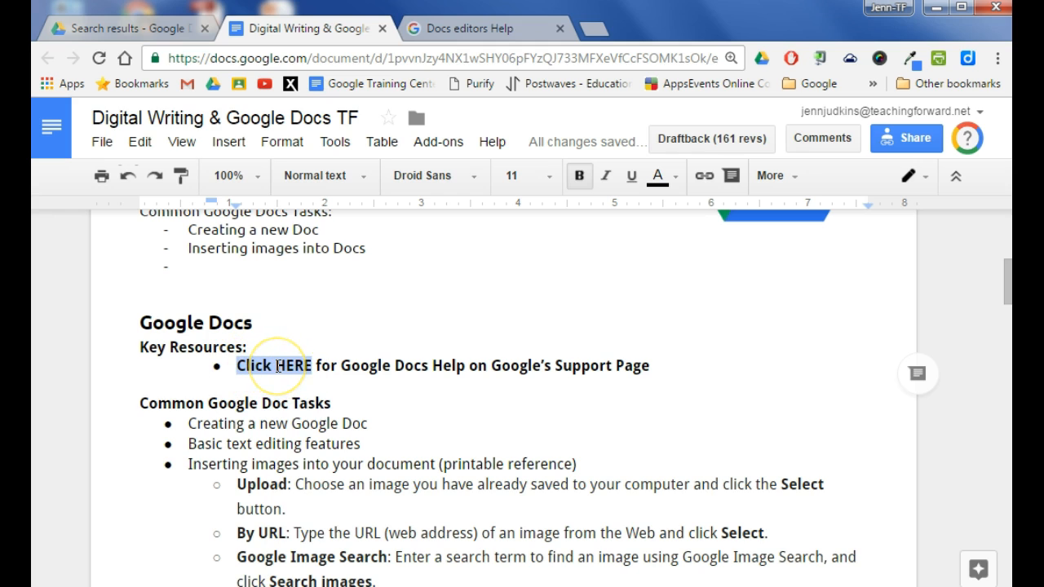
{"action": "right_click", "coordinate": [274, 365]}
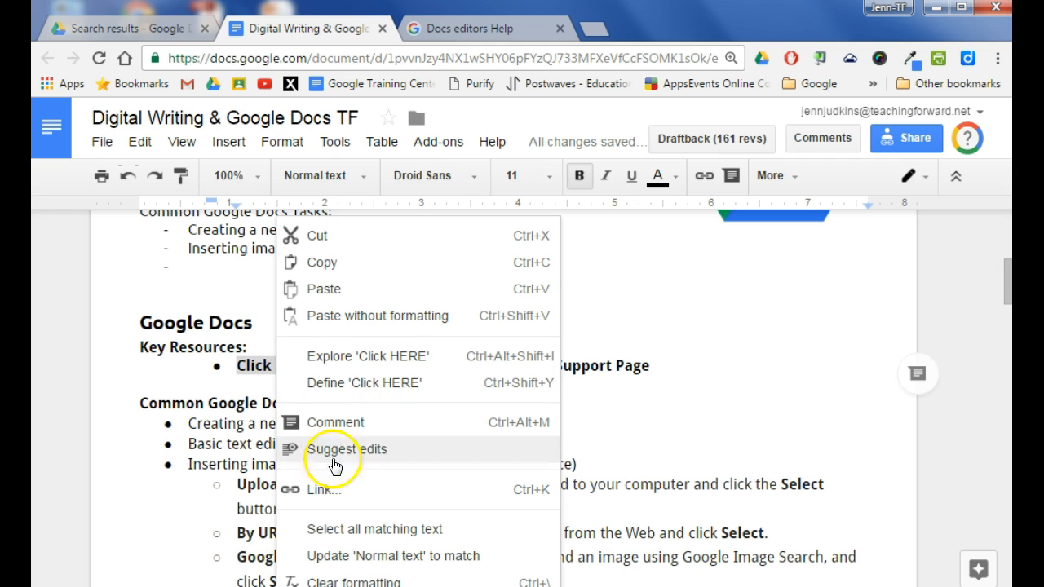
{"action": "mouse_move", "coordinate": [328, 495]}
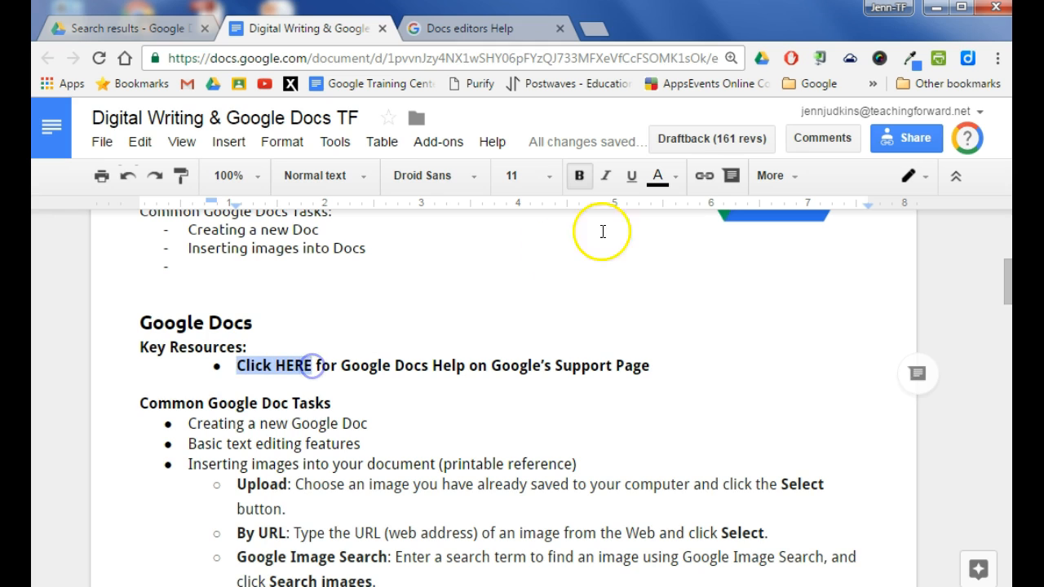
{"action": "mouse_move", "coordinate": [703, 176]}
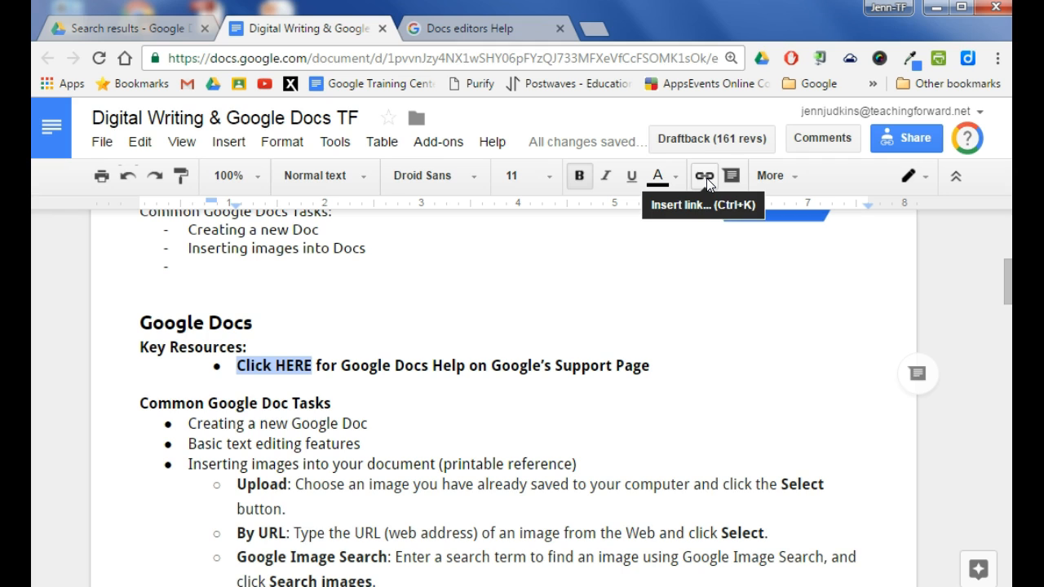
{"action": "left_click", "coordinate": [703, 175]}
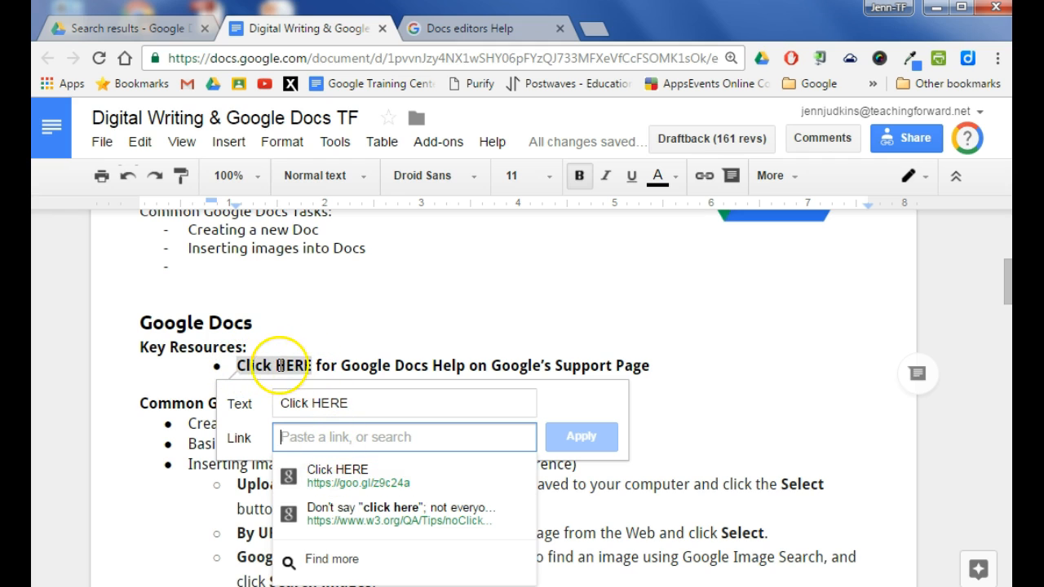
{"action": "mouse_move", "coordinate": [383, 475]}
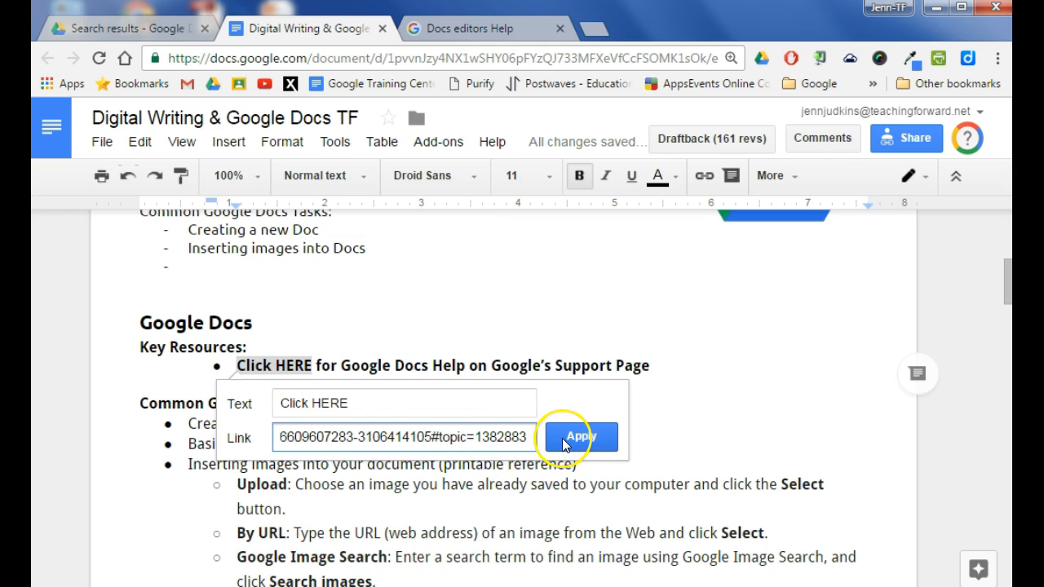
Apply the Docs editors Help link to 'Click HERE' and follow it.
{"action": "left_click", "coordinate": [579, 437]}
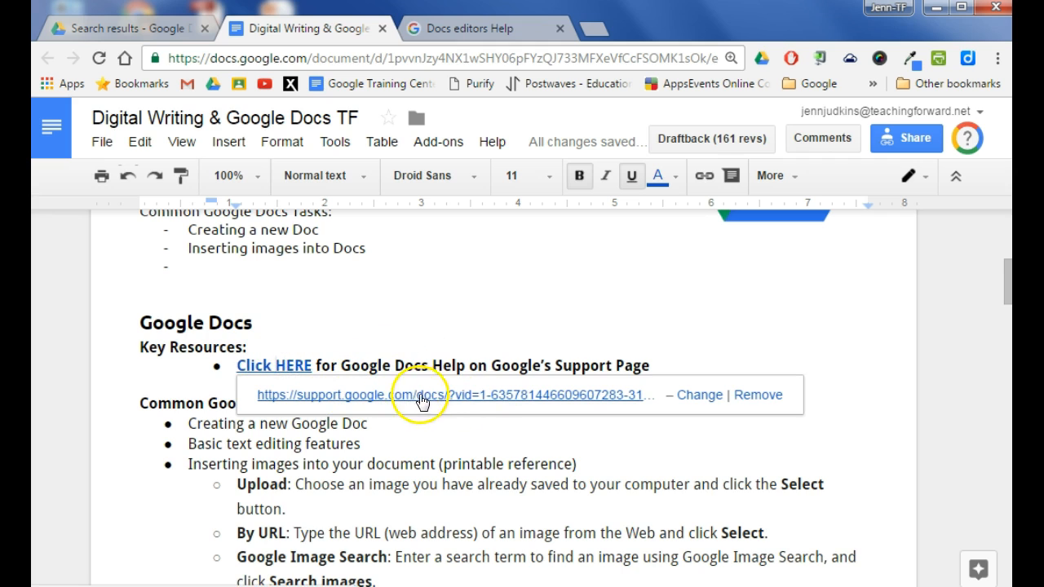
{"action": "mouse_move", "coordinate": [446, 401]}
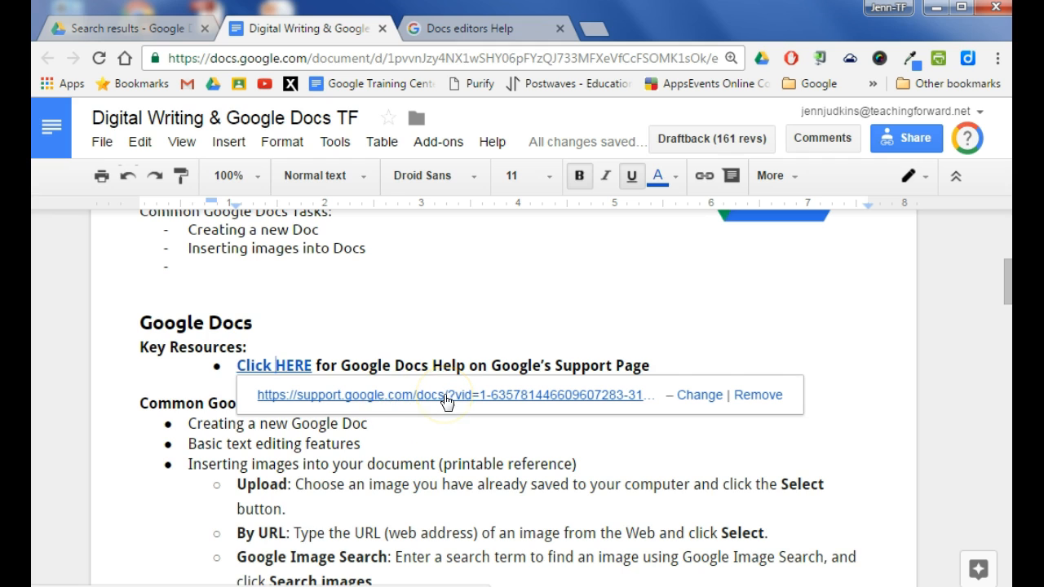
{"action": "mouse_move", "coordinate": [442, 404]}
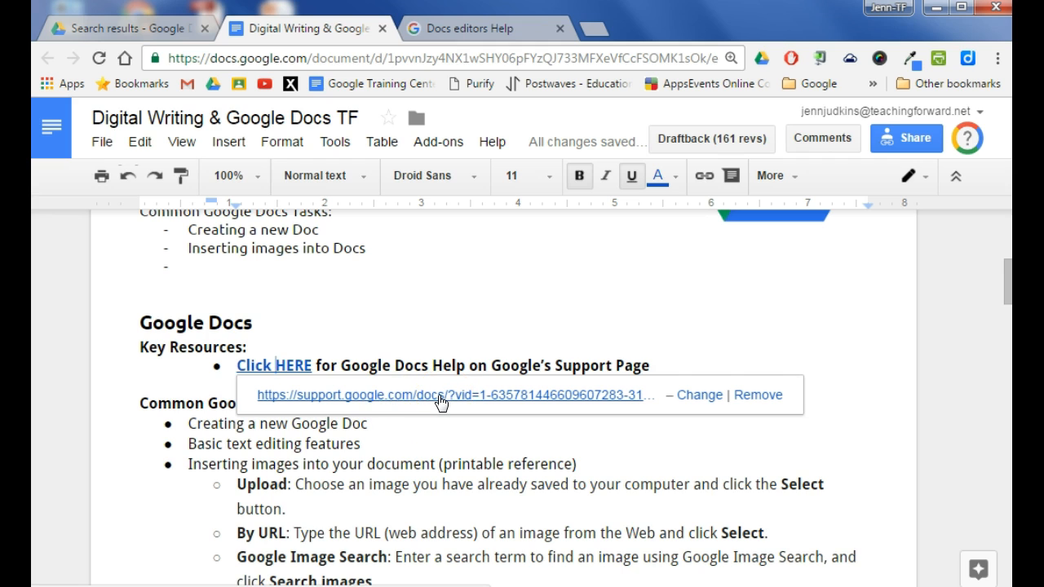
{"action": "left_click", "coordinate": [273, 364]}
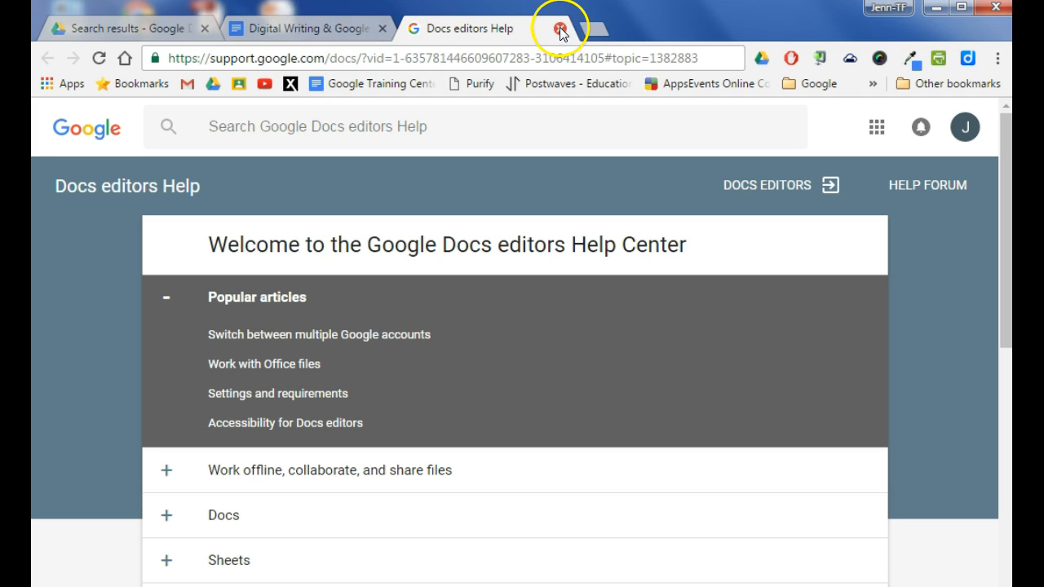
Close the Help tab and select 'Inserting images into your document'.
{"action": "left_click", "coordinate": [560, 28]}
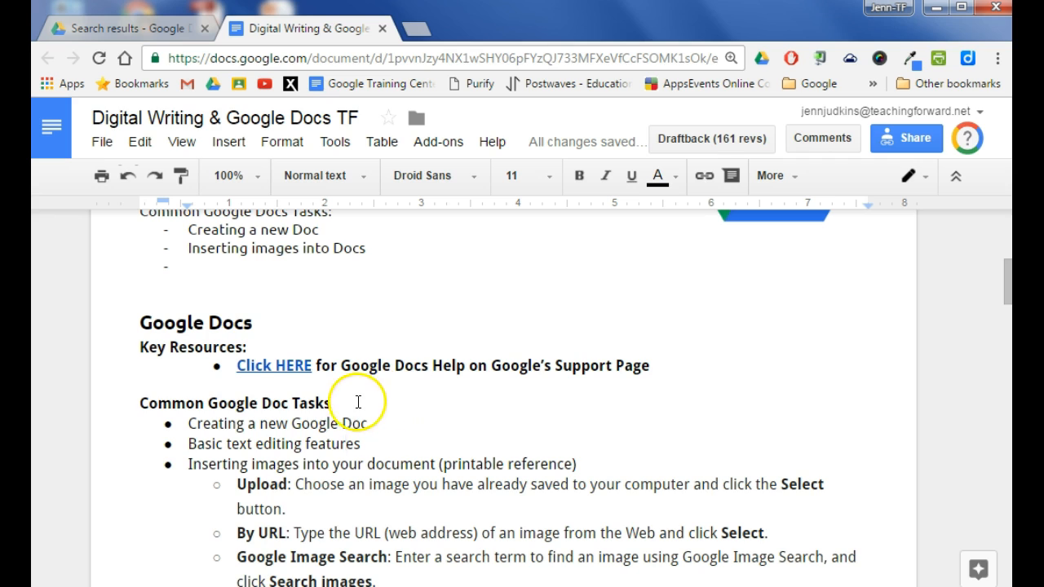
{"action": "mouse_move", "coordinate": [385, 434]}
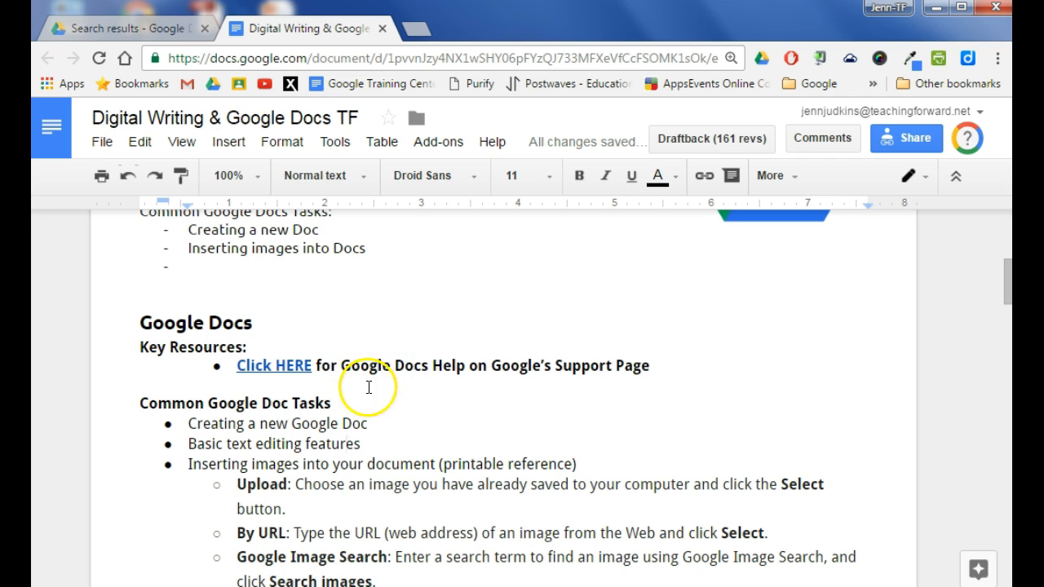
{"action": "mouse_move", "coordinate": [400, 400]}
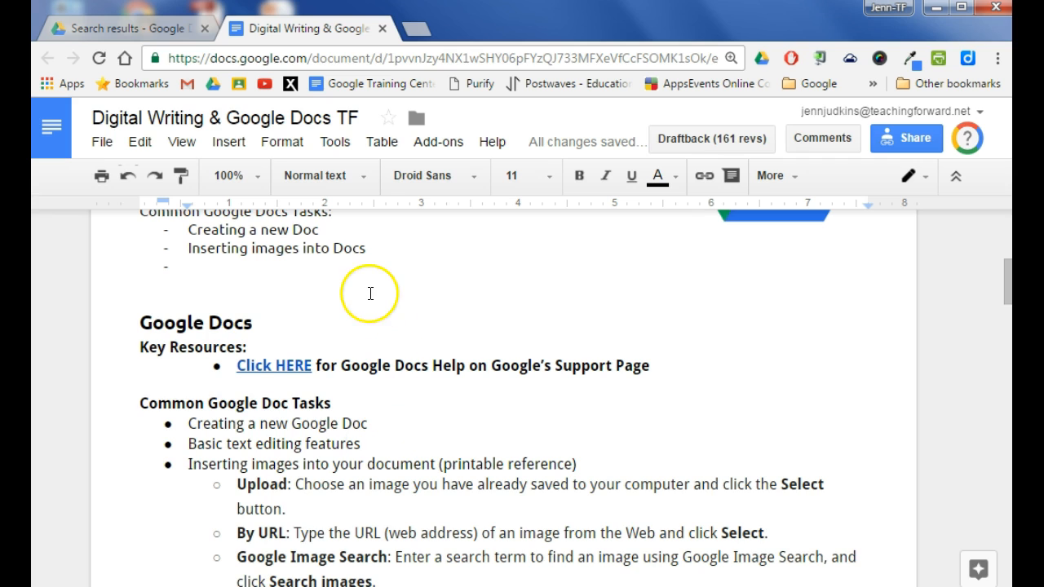
{"action": "mouse_move", "coordinate": [216, 482]}
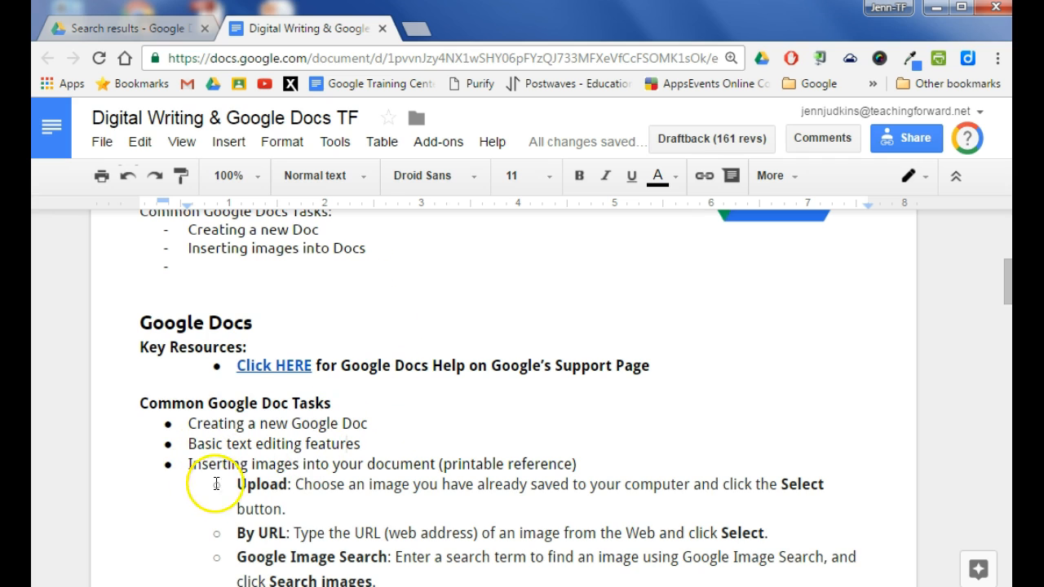
{"action": "left_click_drag", "start_coordinate": [189, 463], "coordinate": [397, 464]}
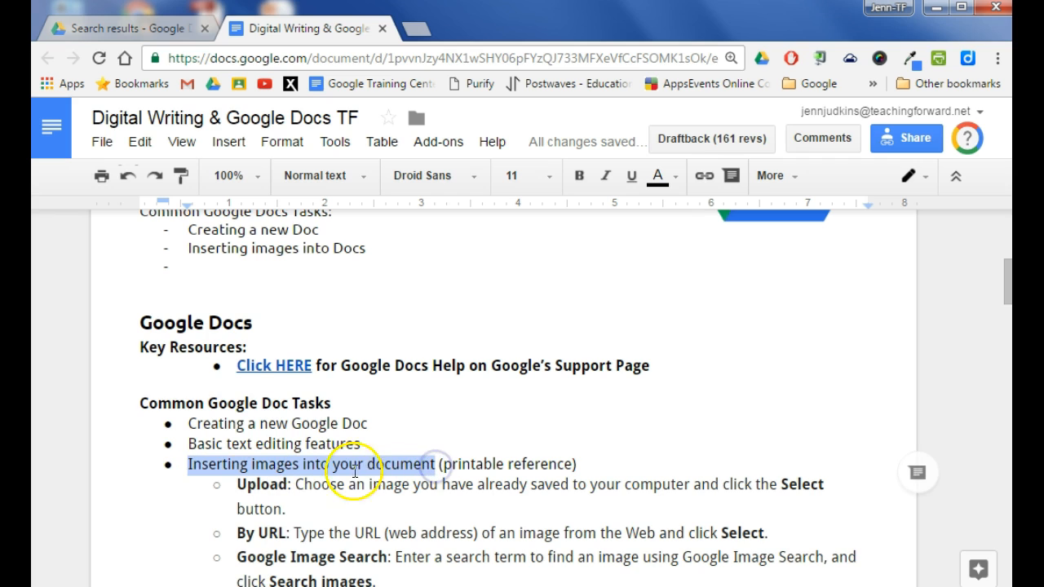
{"action": "mouse_move", "coordinate": [375, 453]}
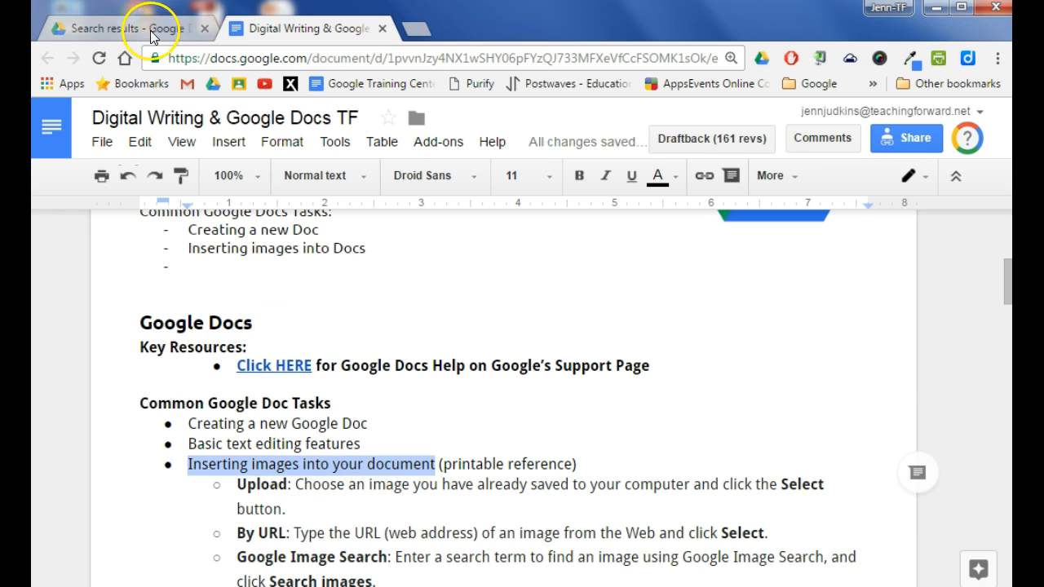
Open 'Adding Images to Google Docs' from the Drive search results.
{"action": "left_click", "coordinate": [123, 28]}
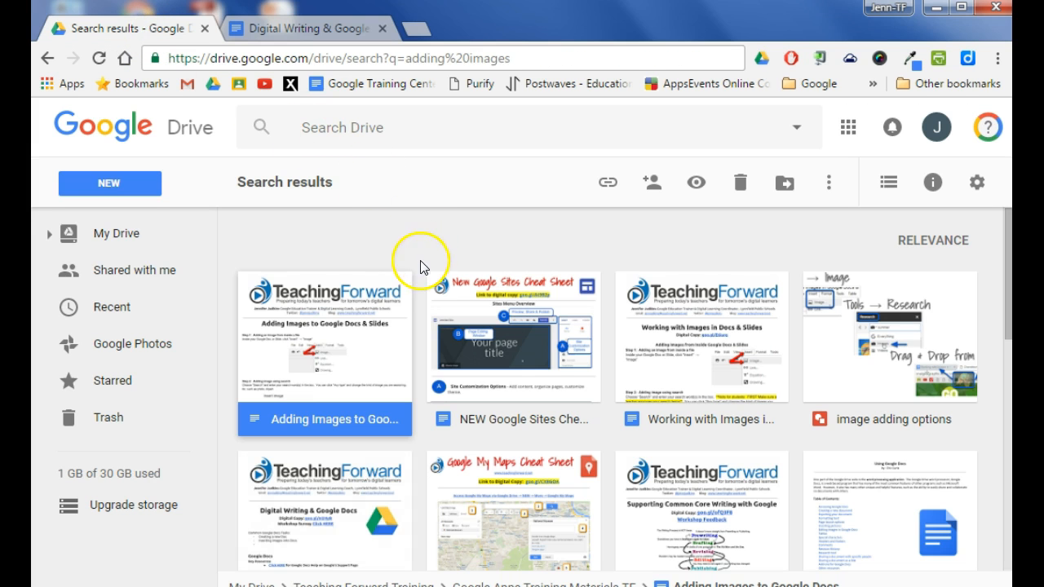
{"action": "mouse_move", "coordinate": [286, 318]}
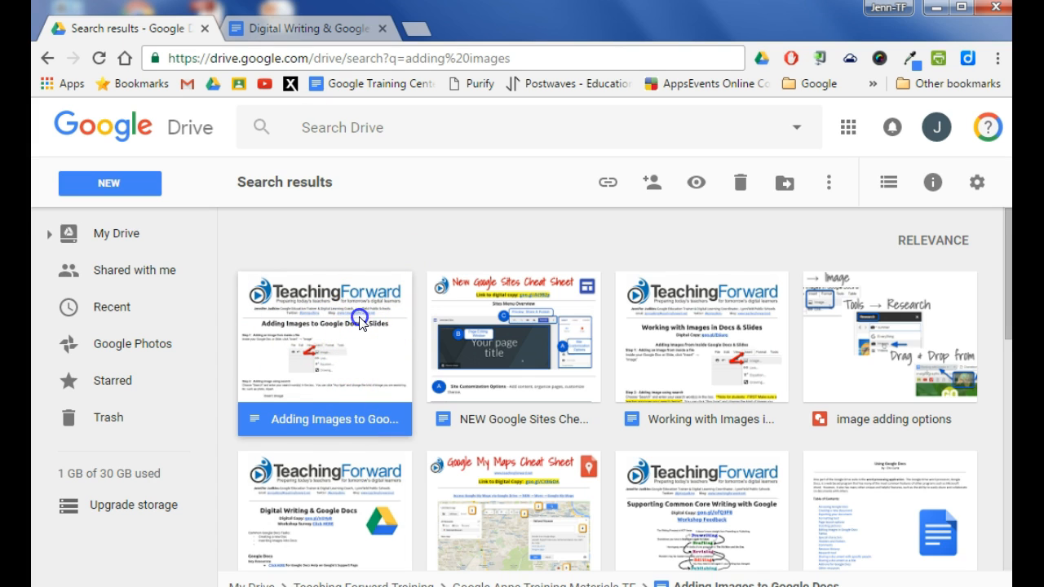
{"action": "double_click", "coordinate": [324, 336]}
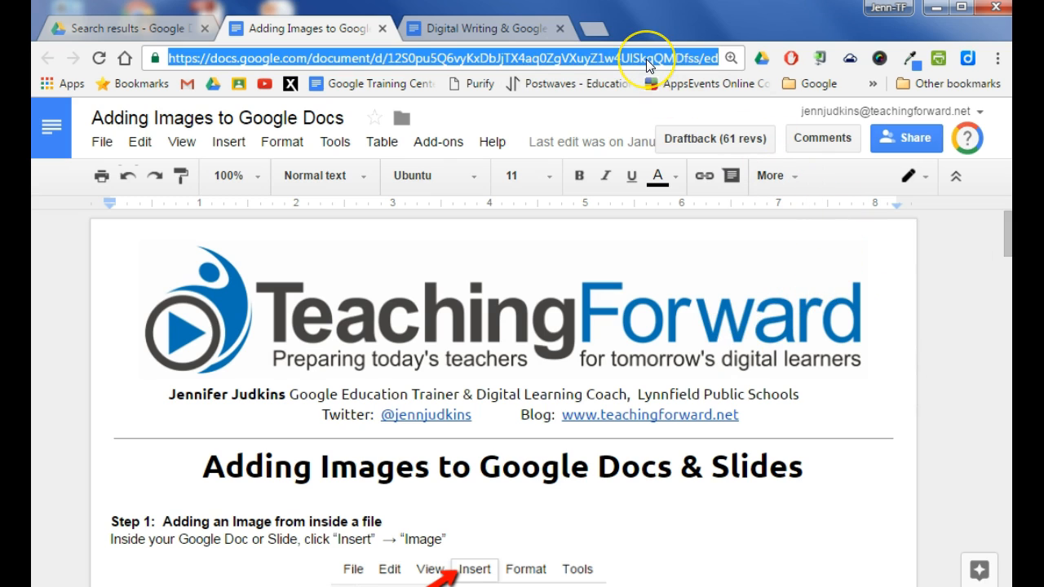
{"action": "mouse_move", "coordinate": [636, 66]}
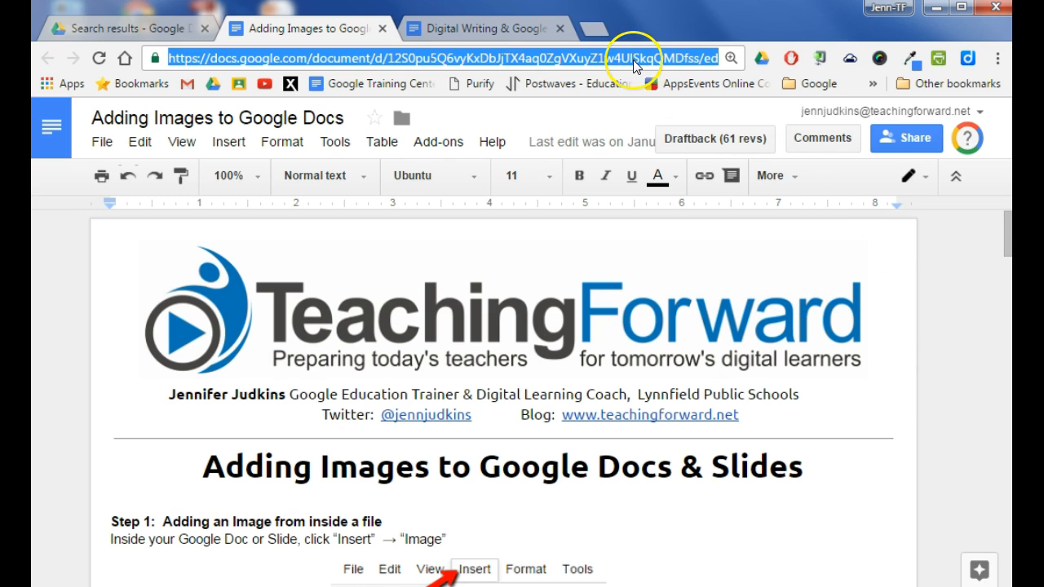
{"action": "mouse_move", "coordinate": [905, 137]}
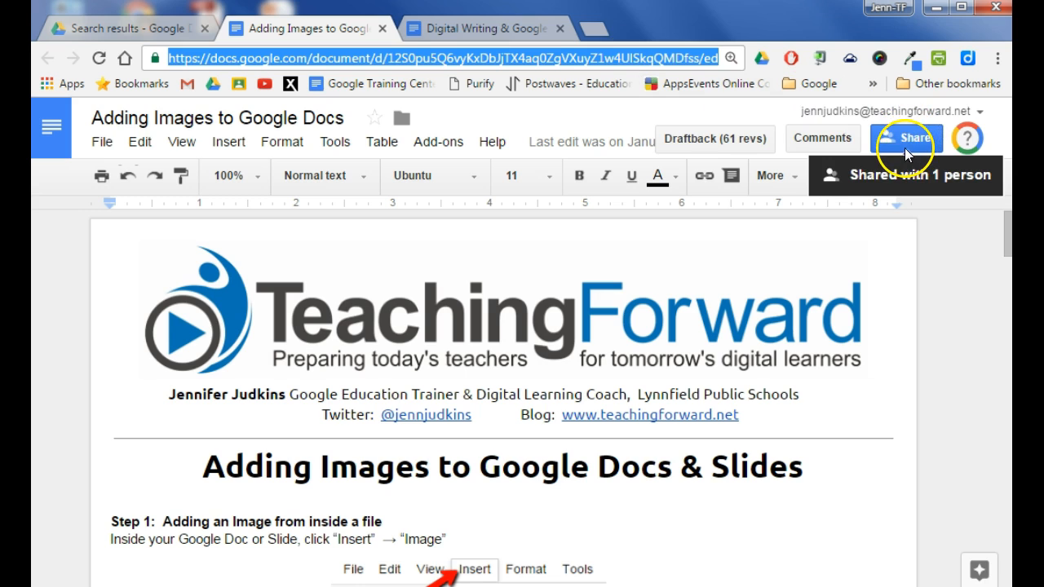
{"action": "mouse_move", "coordinate": [905, 147]}
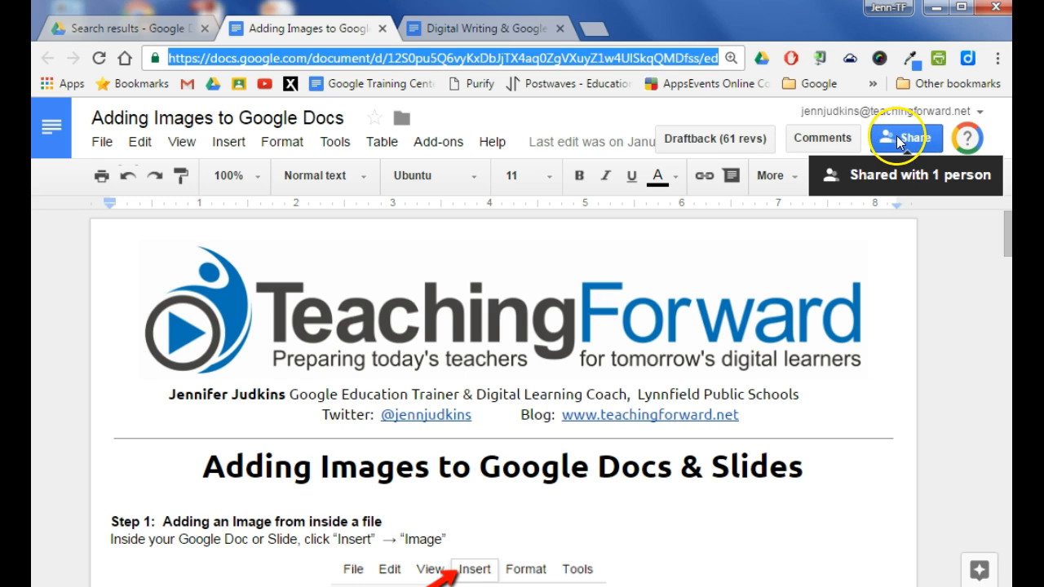
Open the handout's Share dialog and its Advanced sharing settings.
{"action": "left_click", "coordinate": [906, 137]}
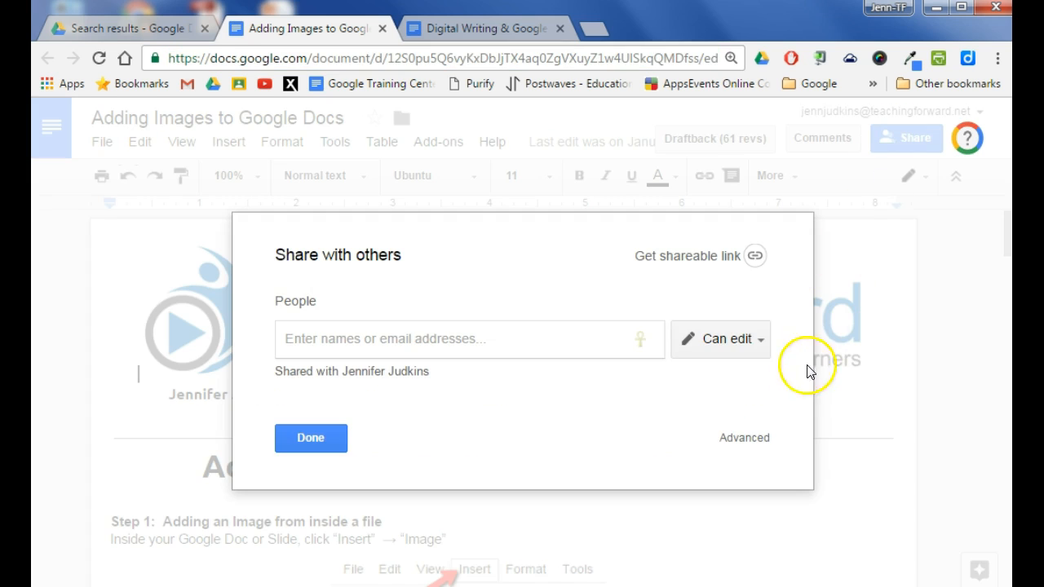
{"action": "mouse_move", "coordinate": [743, 437]}
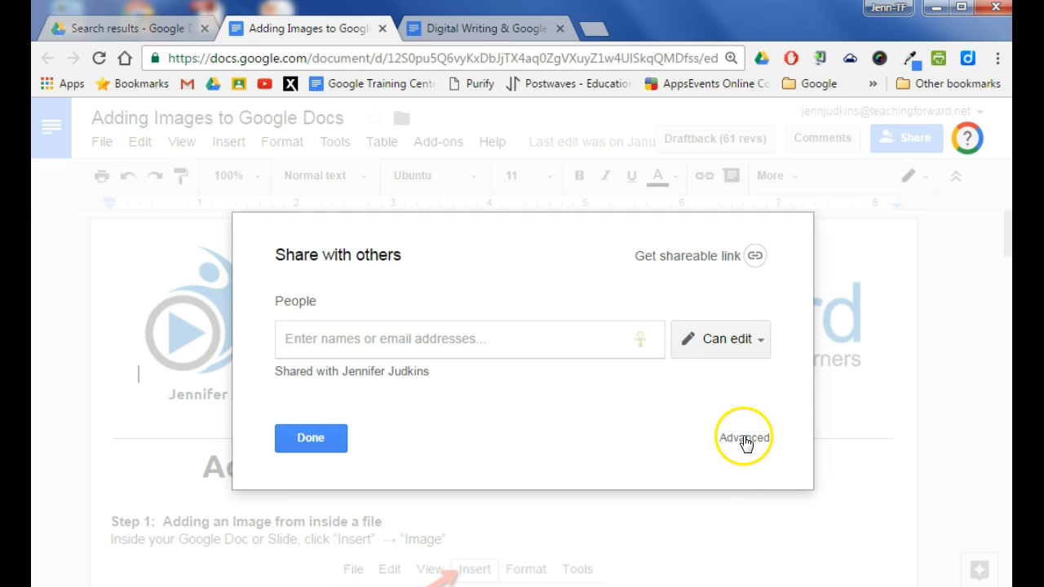
{"action": "left_click", "coordinate": [742, 438]}
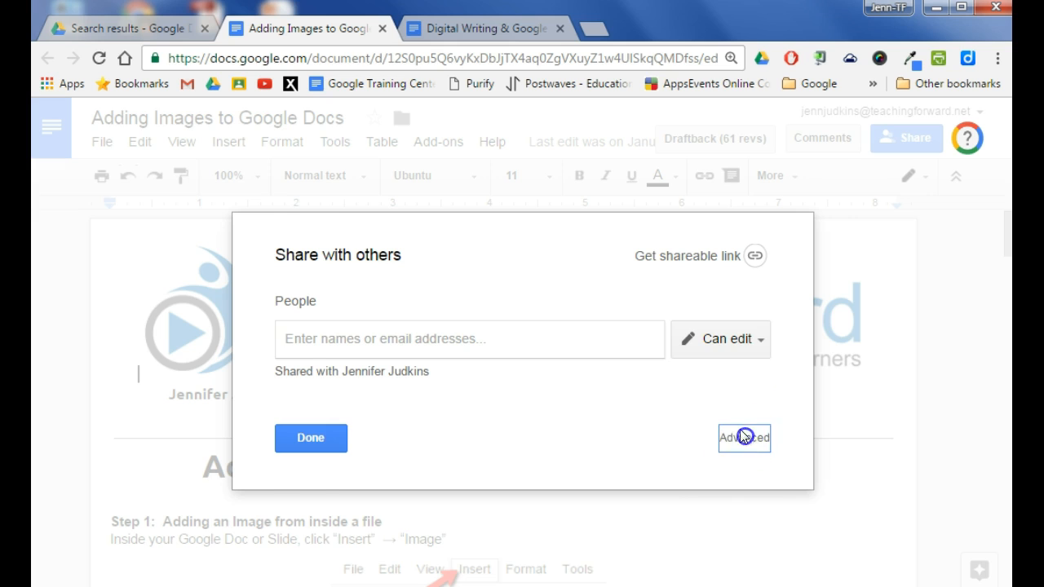
{"action": "left_click", "coordinate": [743, 438]}
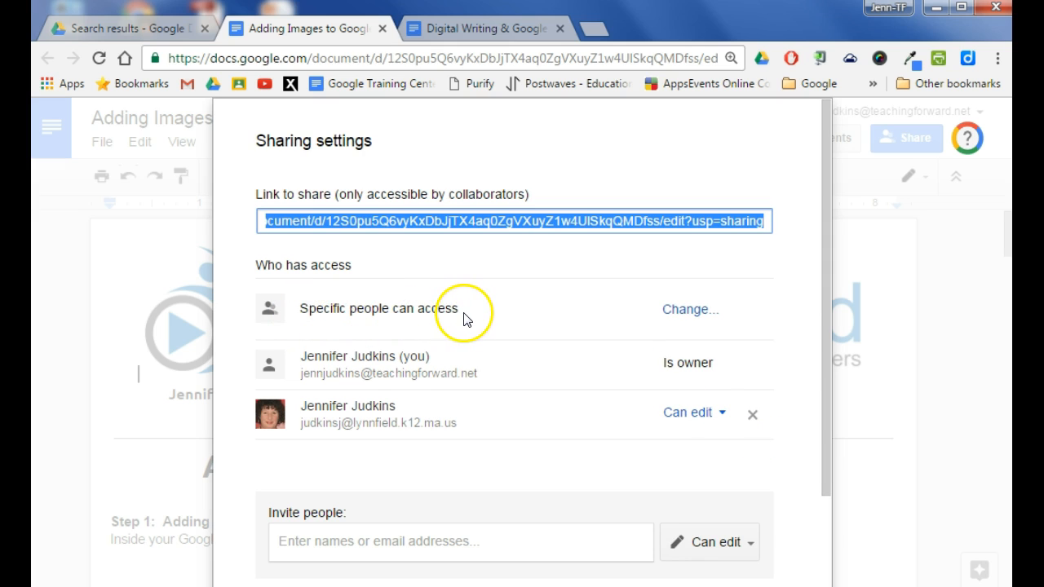
{"action": "mouse_move", "coordinate": [689, 310]}
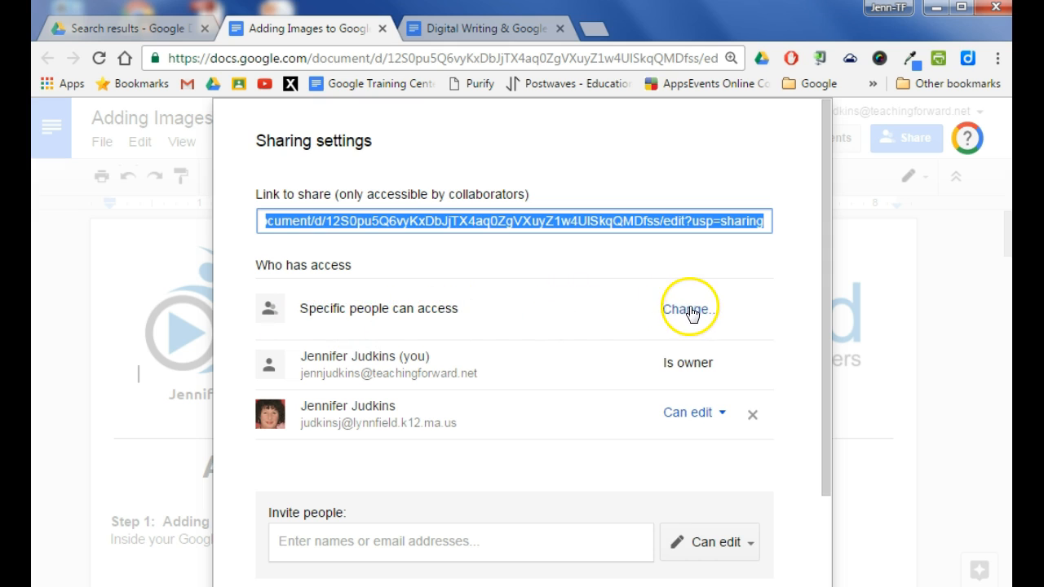
Change link sharing to 'On - Anyone with the link' with Can view access.
{"action": "left_click", "coordinate": [687, 308]}
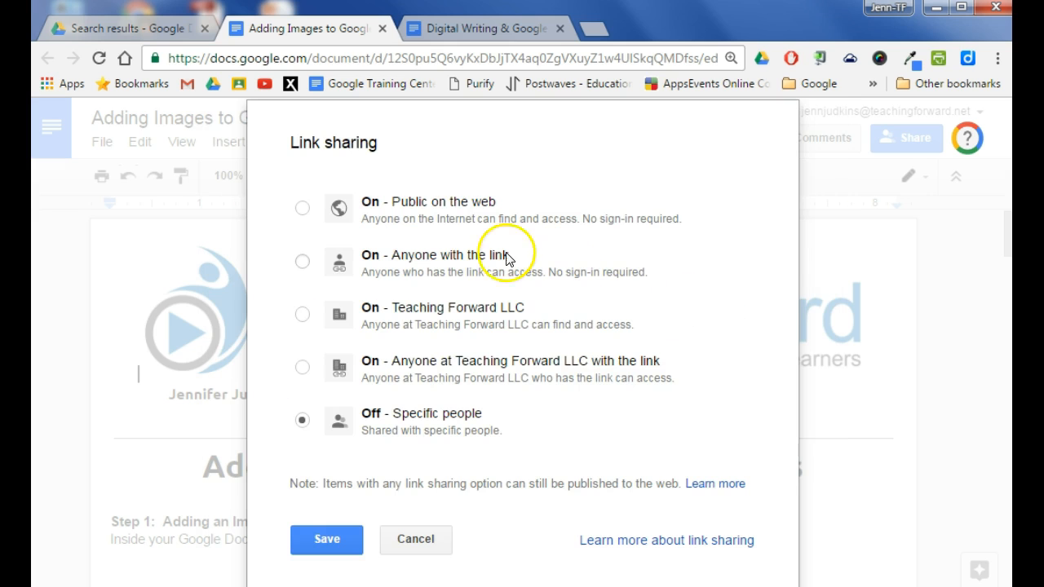
{"action": "left_click", "coordinate": [302, 261]}
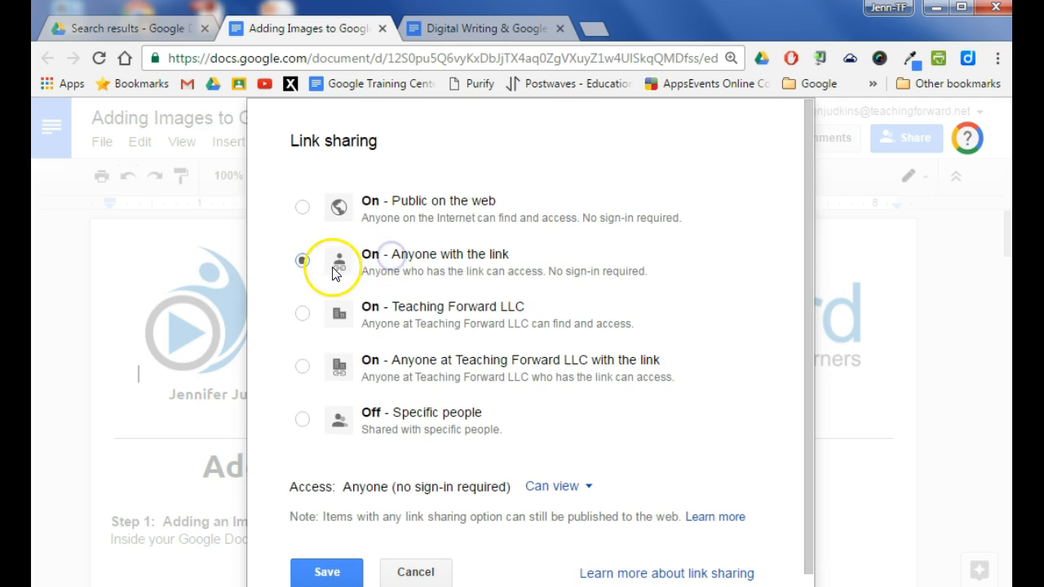
{"action": "left_click", "coordinate": [303, 260]}
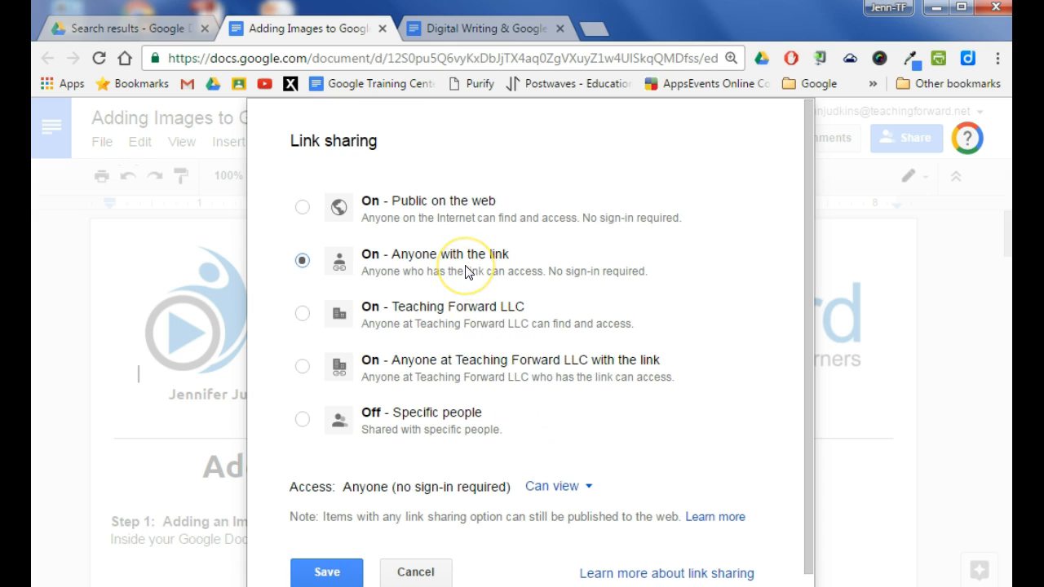
{"action": "mouse_move", "coordinate": [514, 277]}
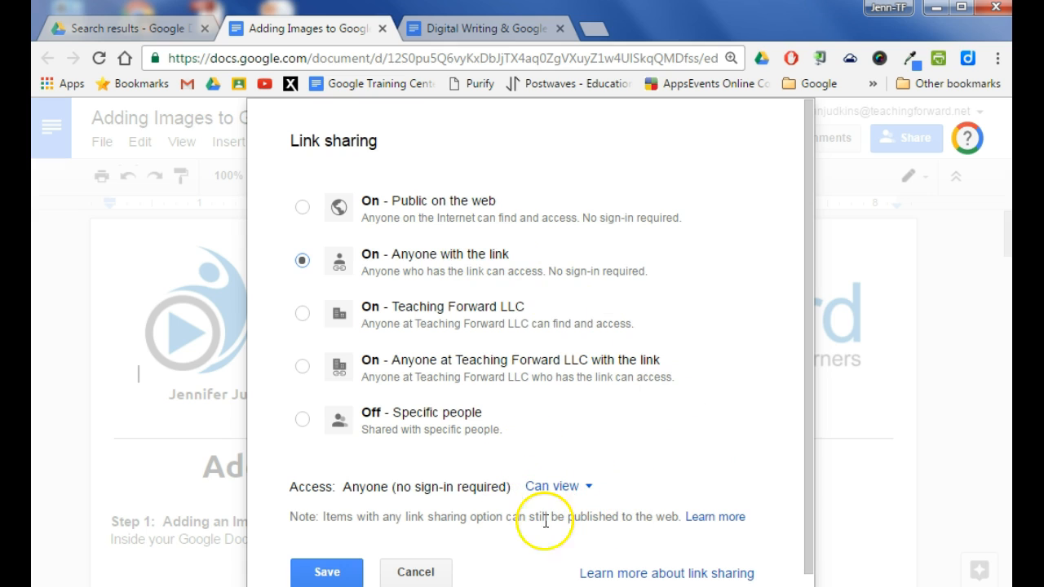
{"action": "mouse_move", "coordinate": [619, 479]}
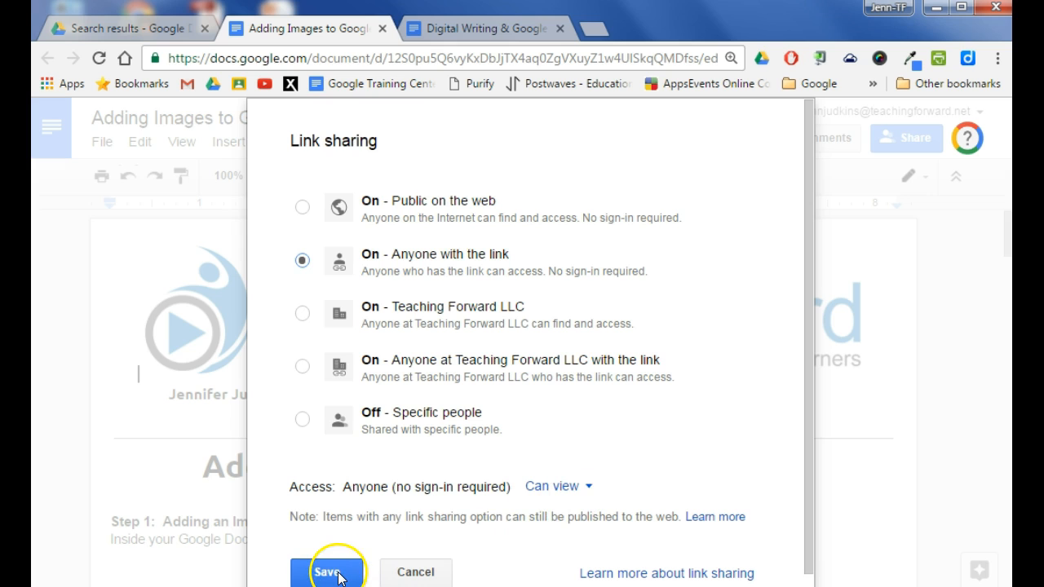
Save view access for anyone with the link and copy the share link.
{"action": "left_click", "coordinate": [327, 571]}
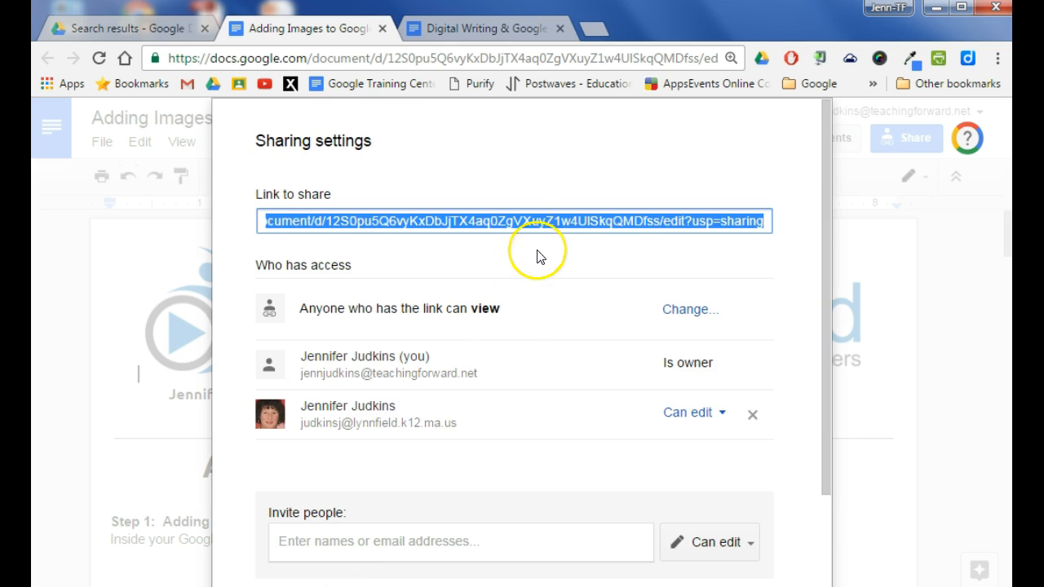
{"action": "mouse_move", "coordinate": [750, 221]}
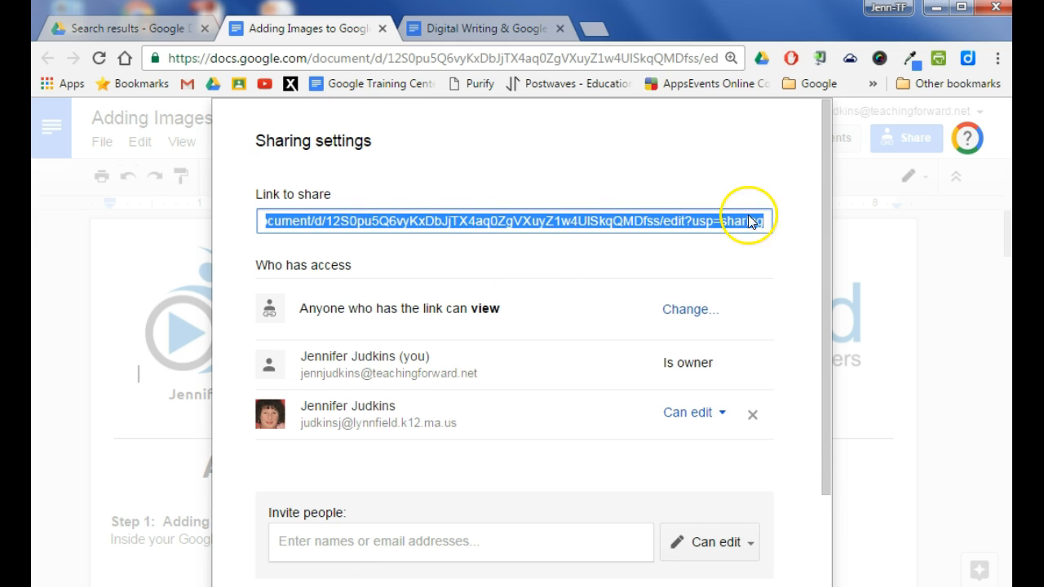
{"action": "mouse_move", "coordinate": [314, 58]}
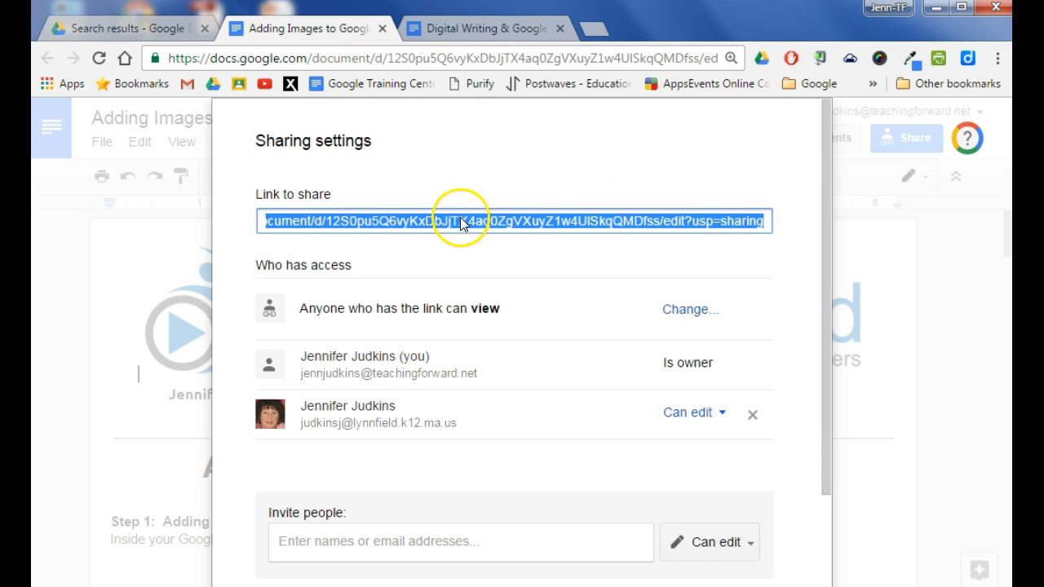
{"action": "right_click", "coordinate": [481, 222]}
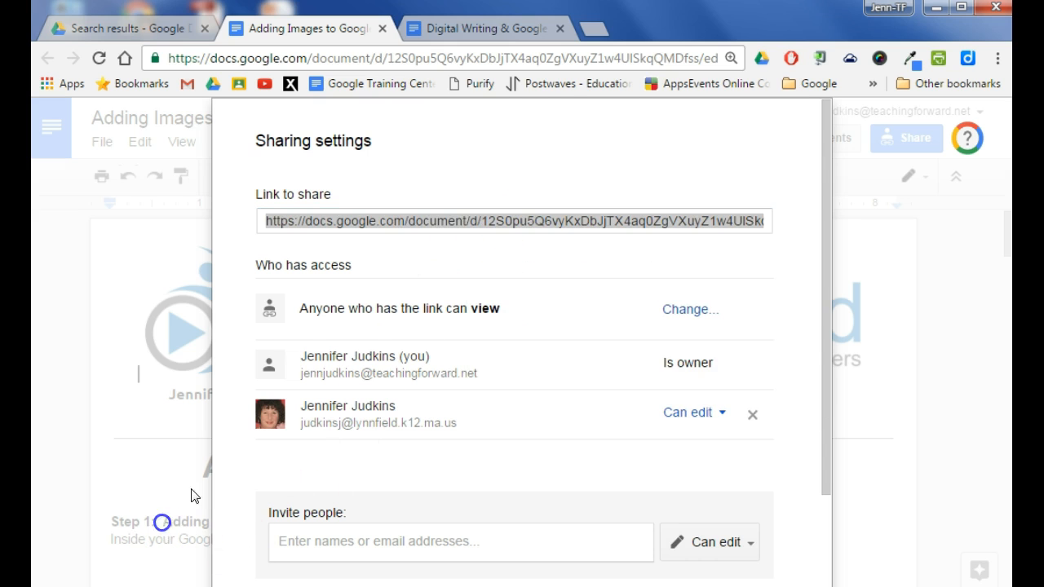
{"action": "left_click", "coordinate": [485, 27]}
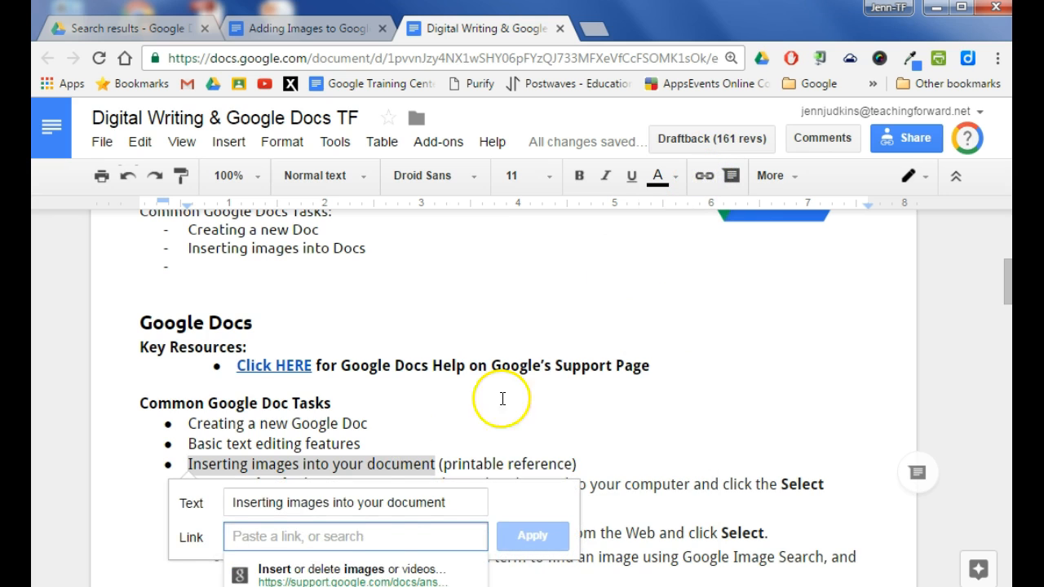
Paste the share link onto 'Inserting images into your document' and apply it.
{"action": "right_click", "coordinate": [353, 537]}
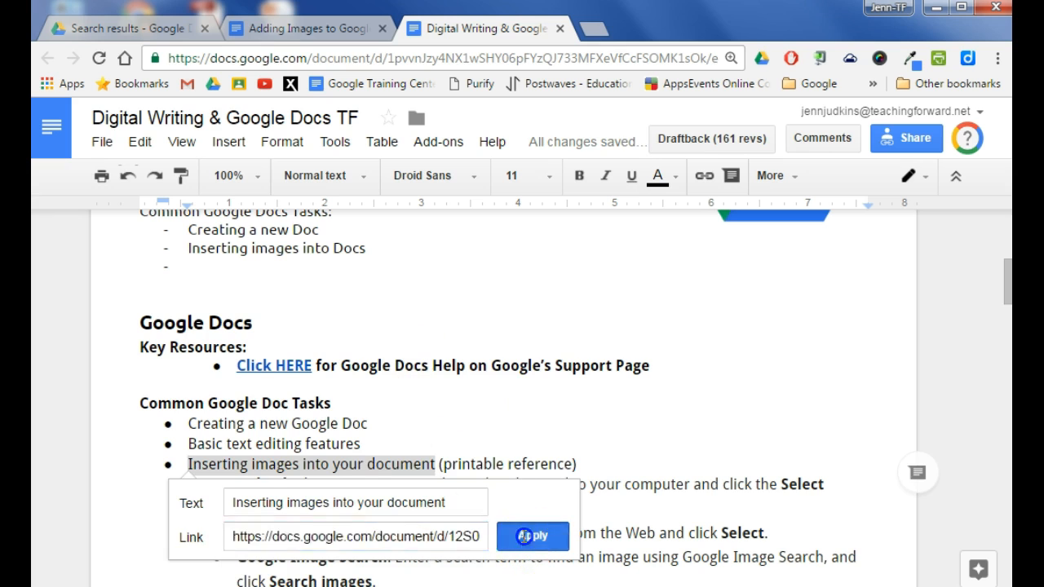
{"action": "left_click", "coordinate": [532, 536]}
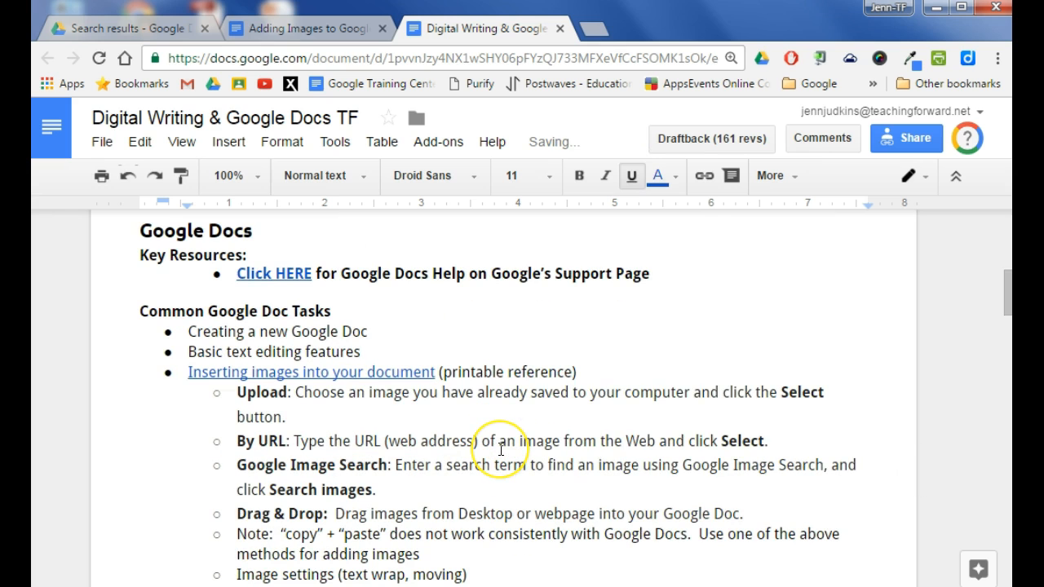